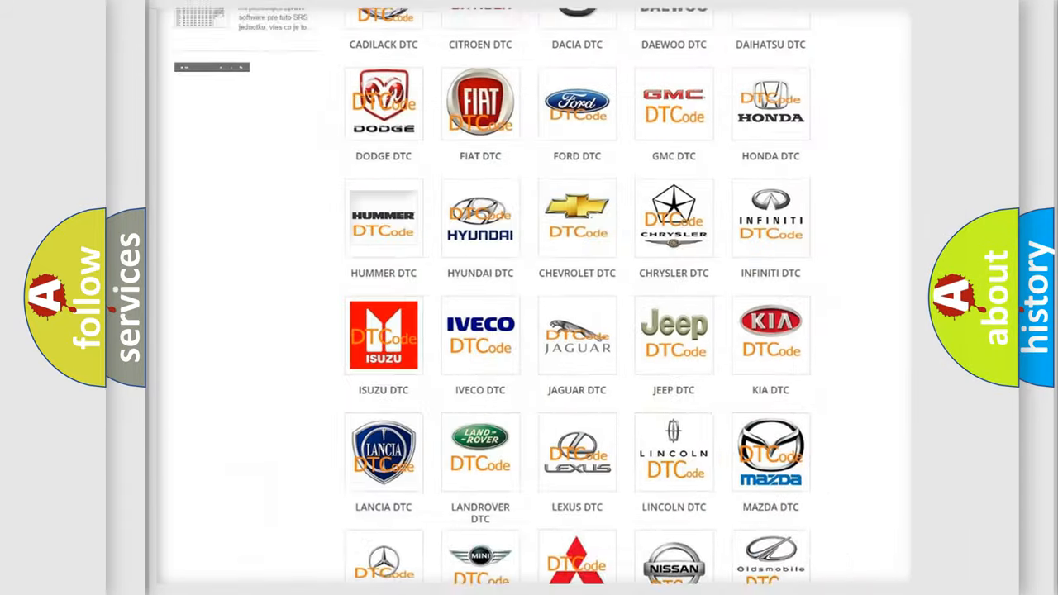
# Step: Open the Ford DTC subcategory and scroll through its B-series diagnostic code list, returning to the top
pyautogui.scroll(3)
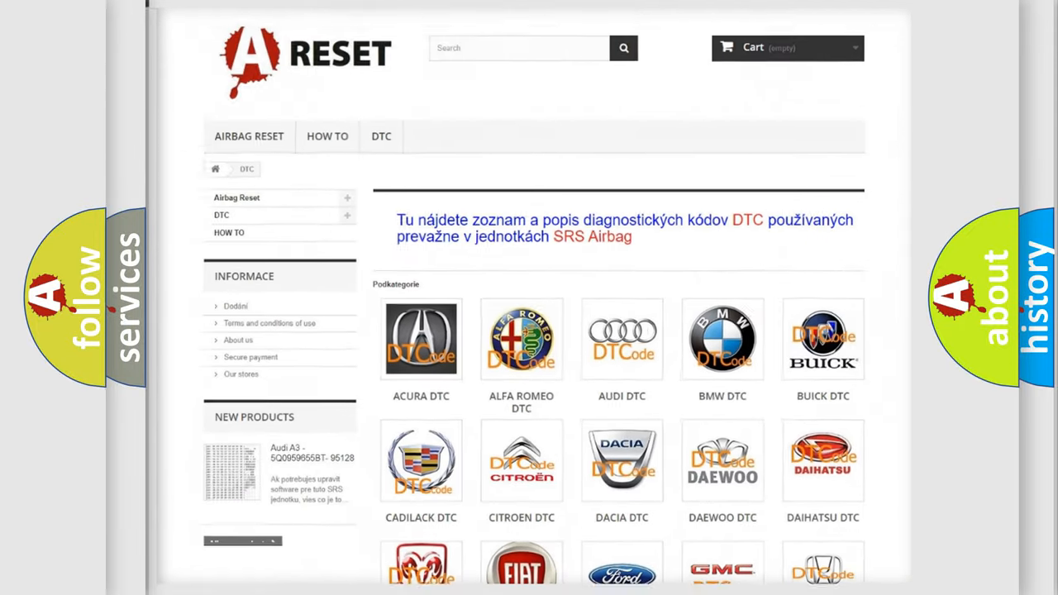
pyautogui.scroll(-3)
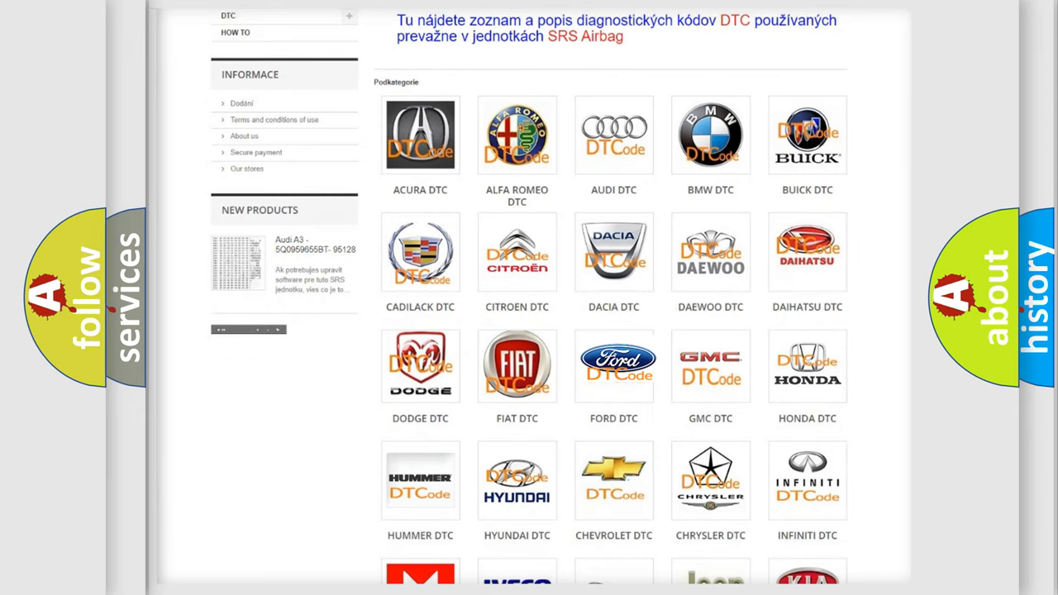
pyautogui.click(614, 365)
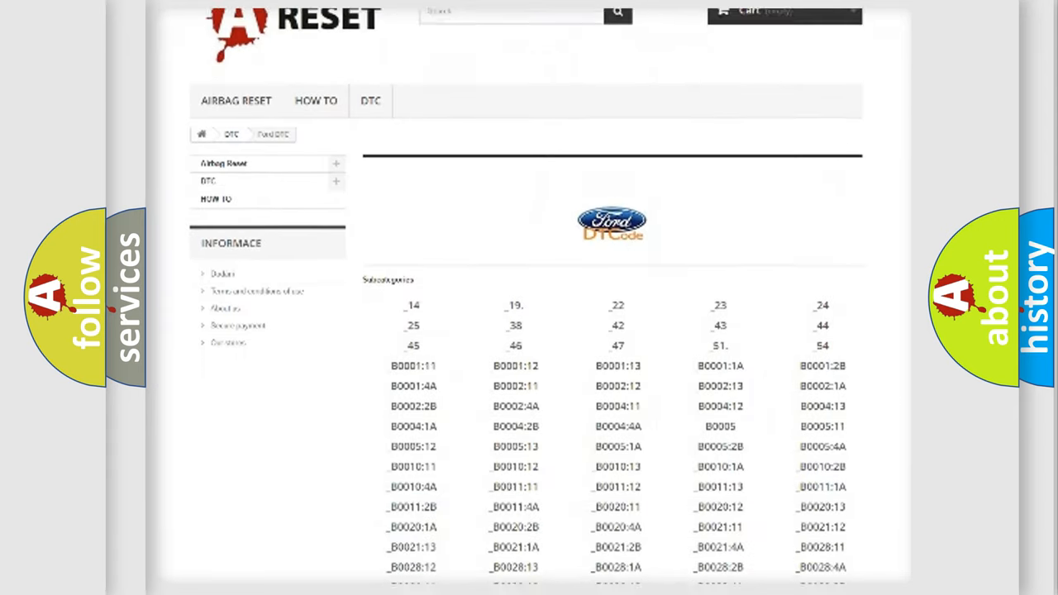
pyautogui.scroll(-3)
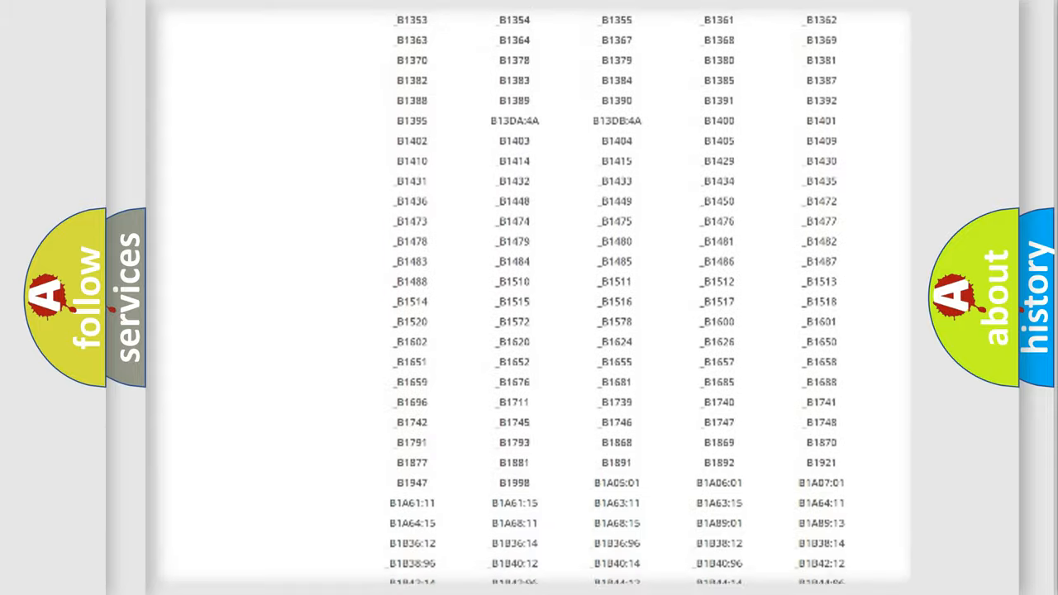
pyautogui.scroll(3)
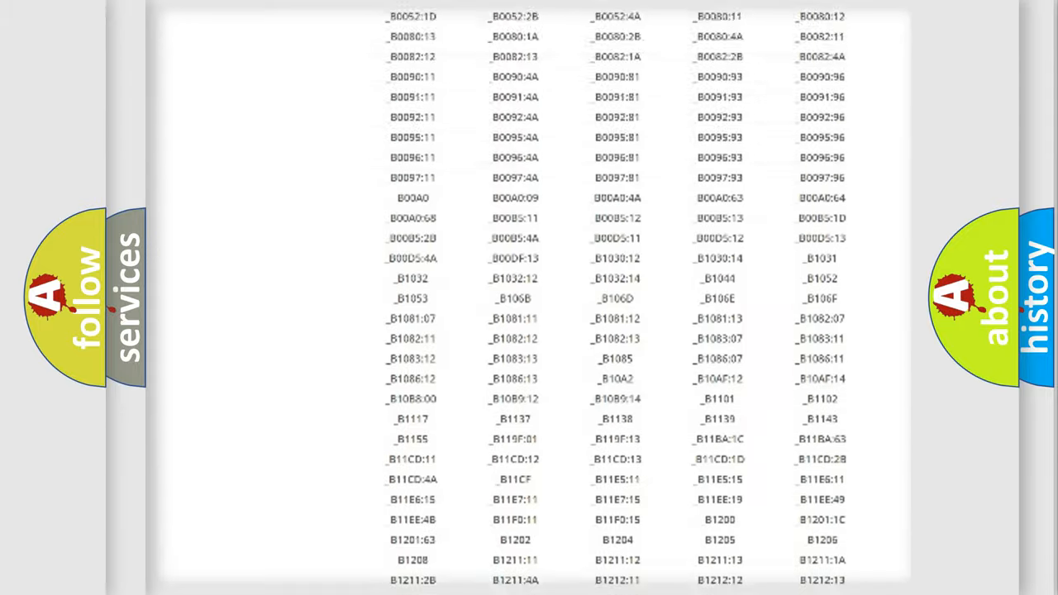
pyautogui.scroll(3)
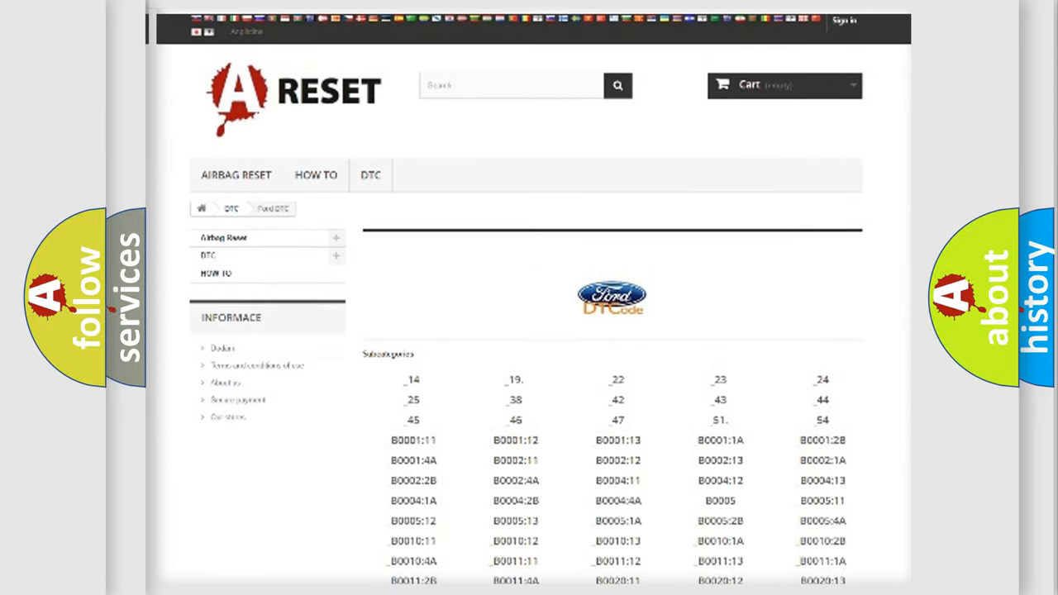